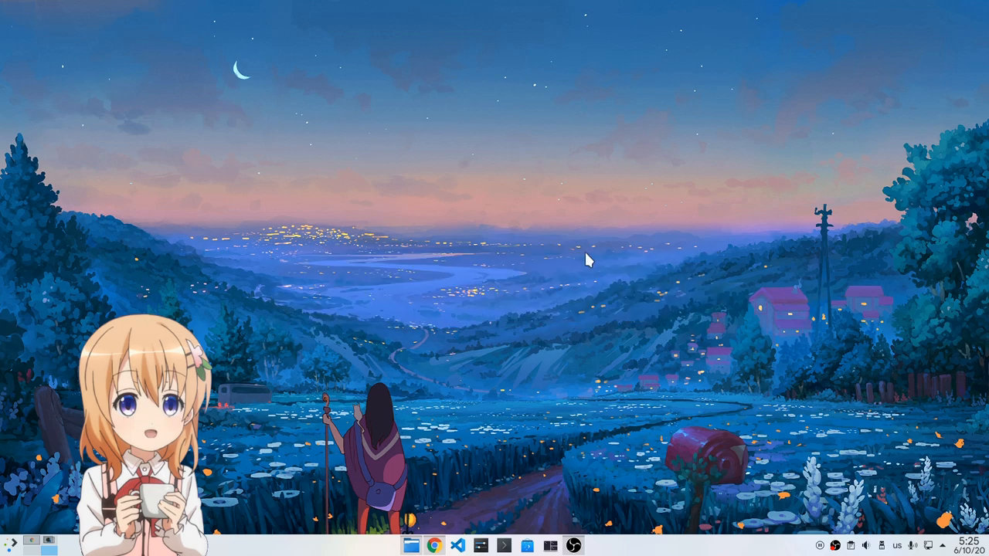
mouse_move(595, 255)
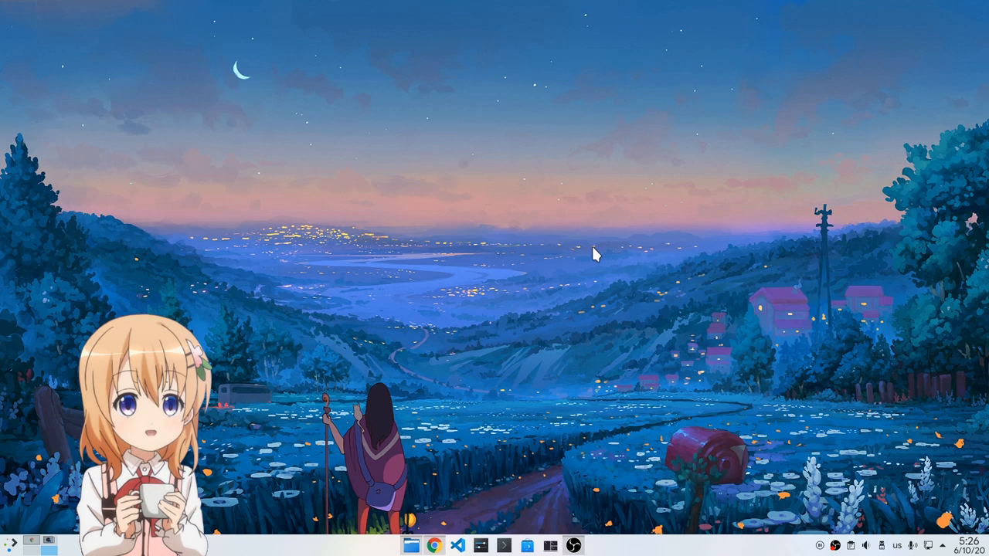
mouse_move(453, 345)
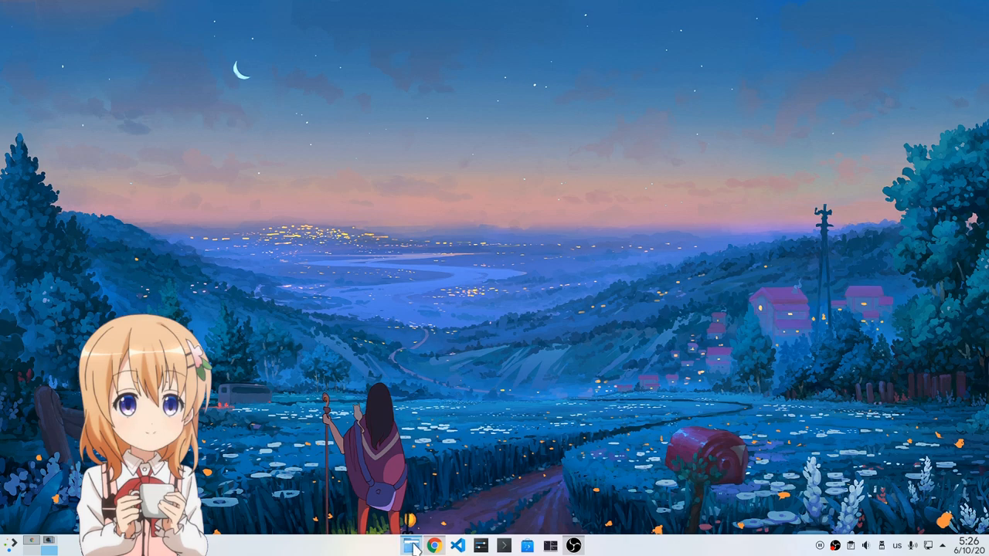
Open Dolphin on the Home folder and show its hamburger main menu.
click(411, 546)
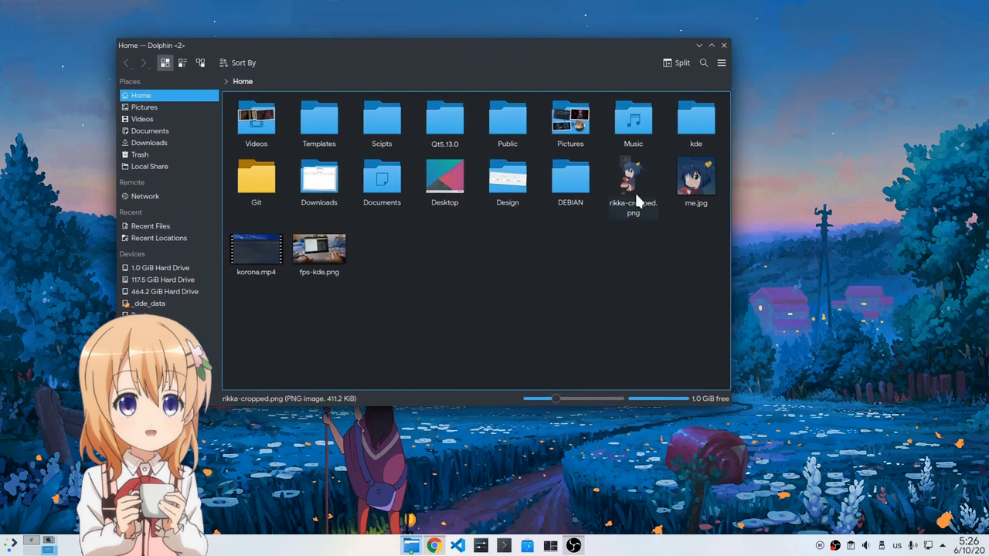
click(721, 63)
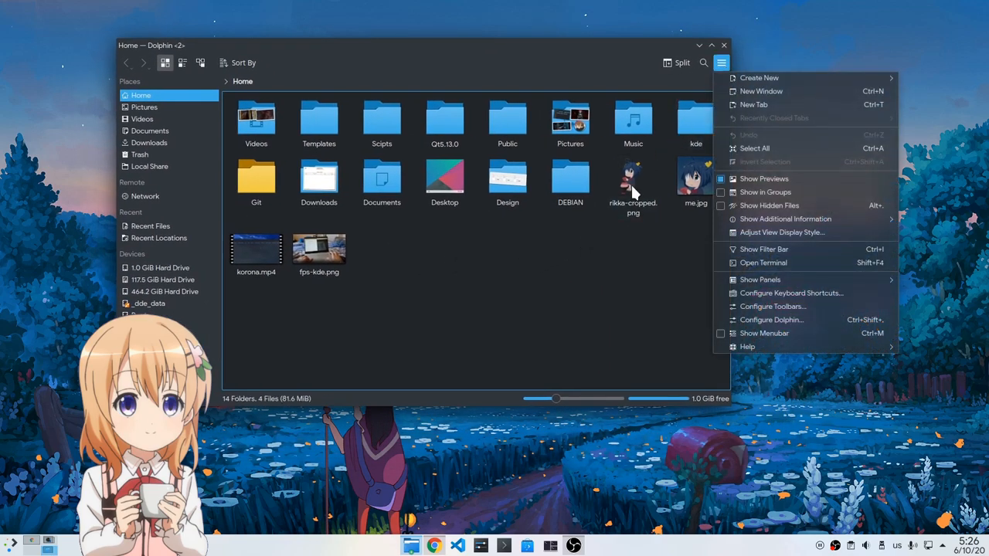
mouse_move(606, 246)
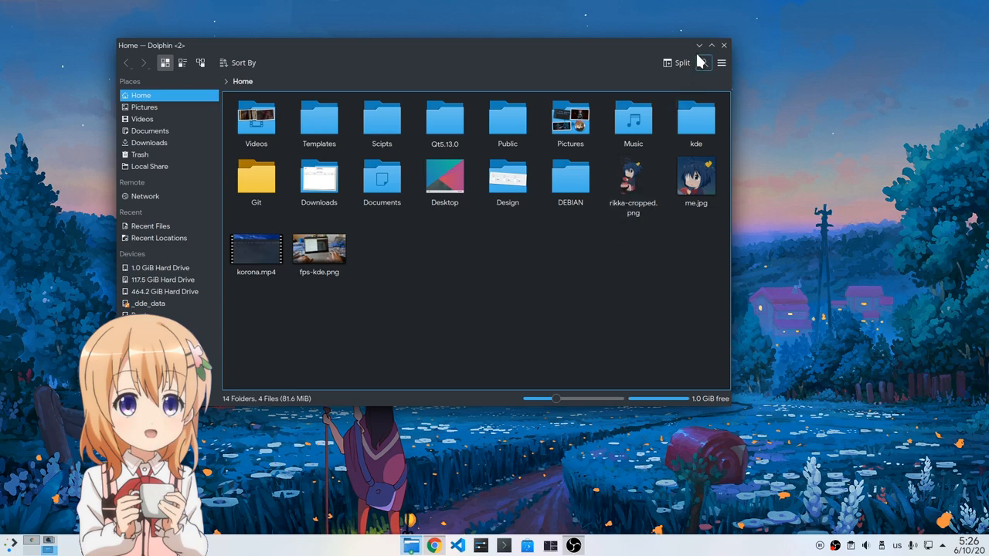
Switch to the Tilix terminal window and show its header-bar main menu.
click(723, 45)
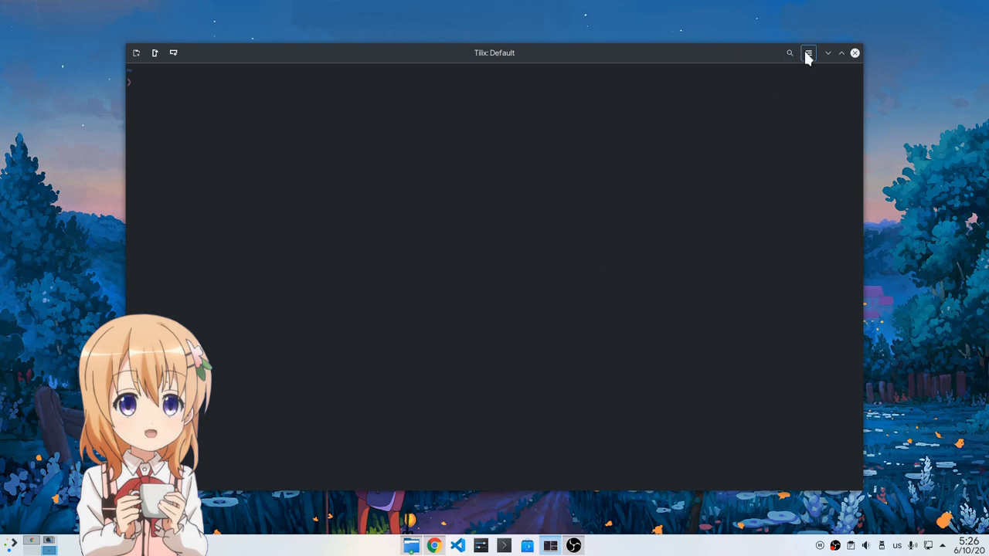
click(808, 53)
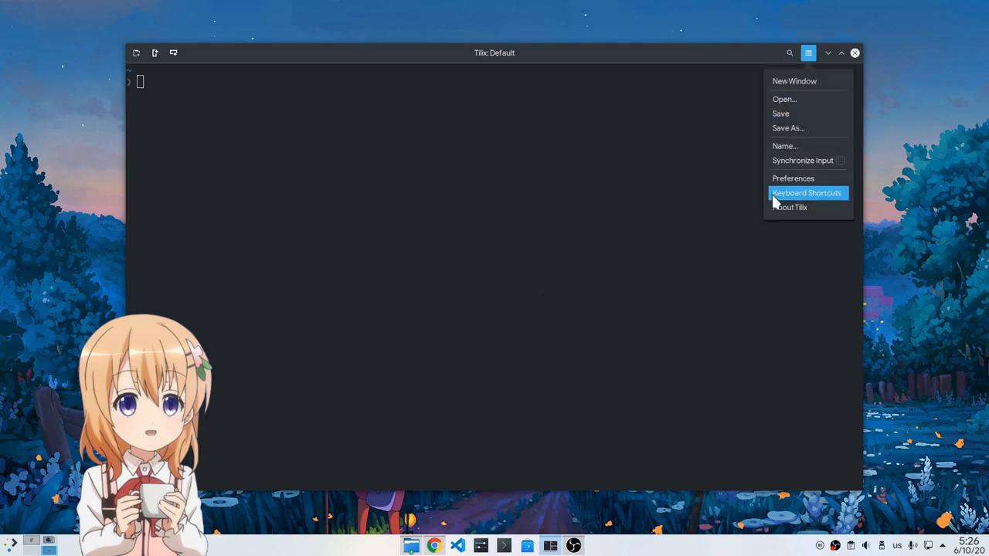
mouse_move(769, 116)
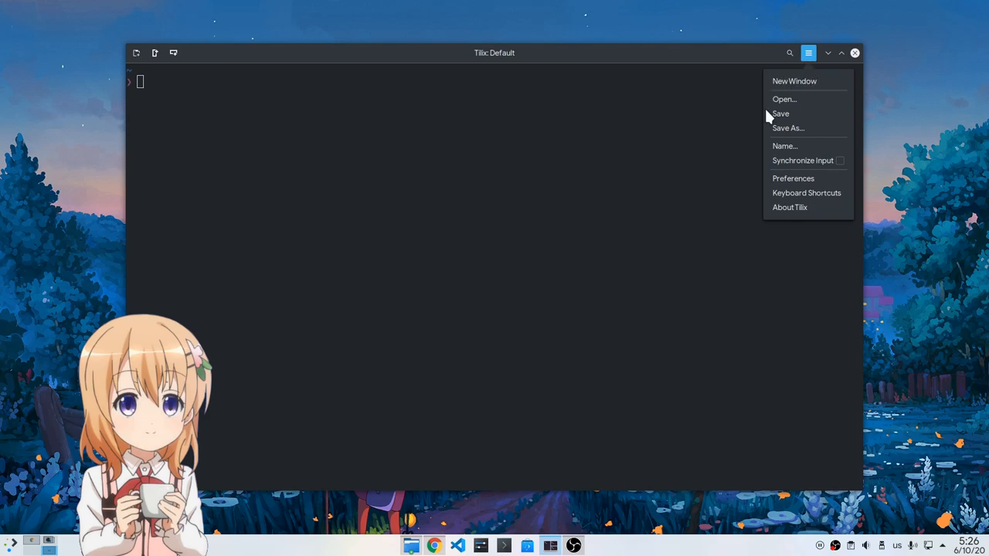
mouse_move(930, 107)
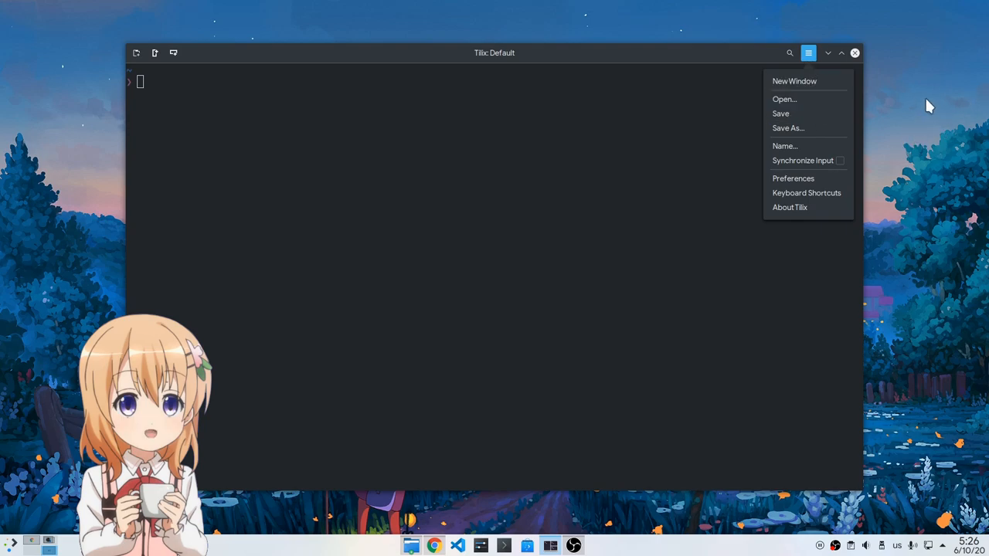
mouse_move(926, 107)
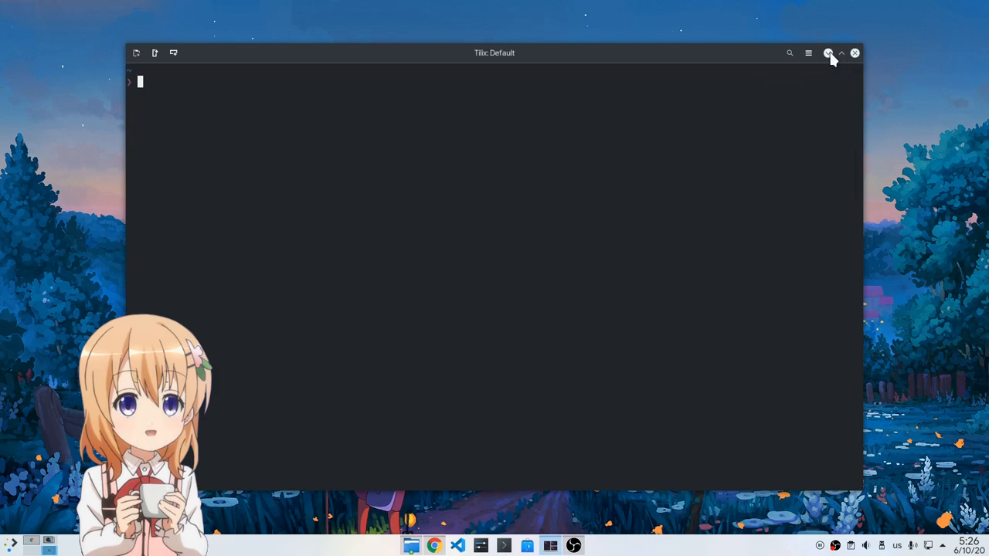
Minimize Tilix, launch Chrome on a New Tab, and show its three-dot menu.
click(828, 52)
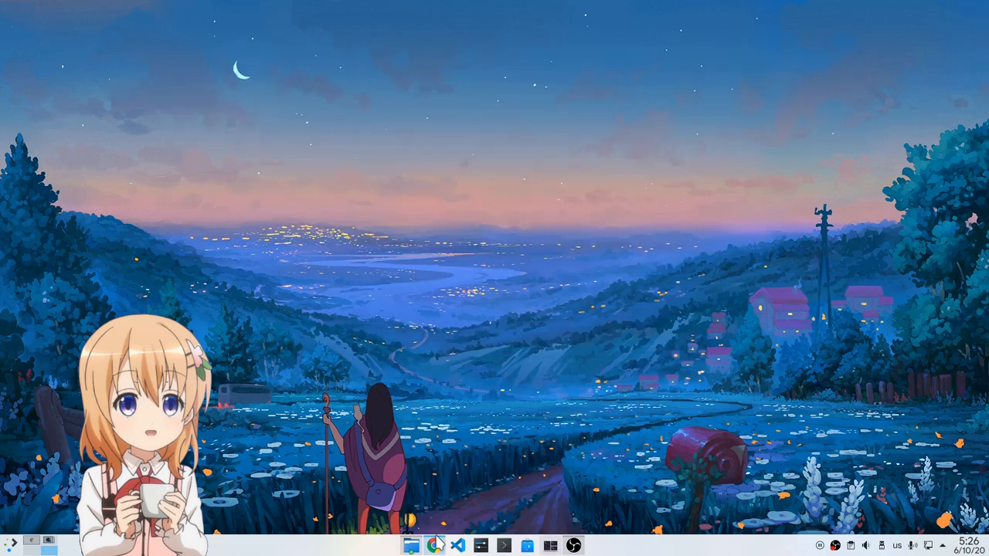
click(435, 546)
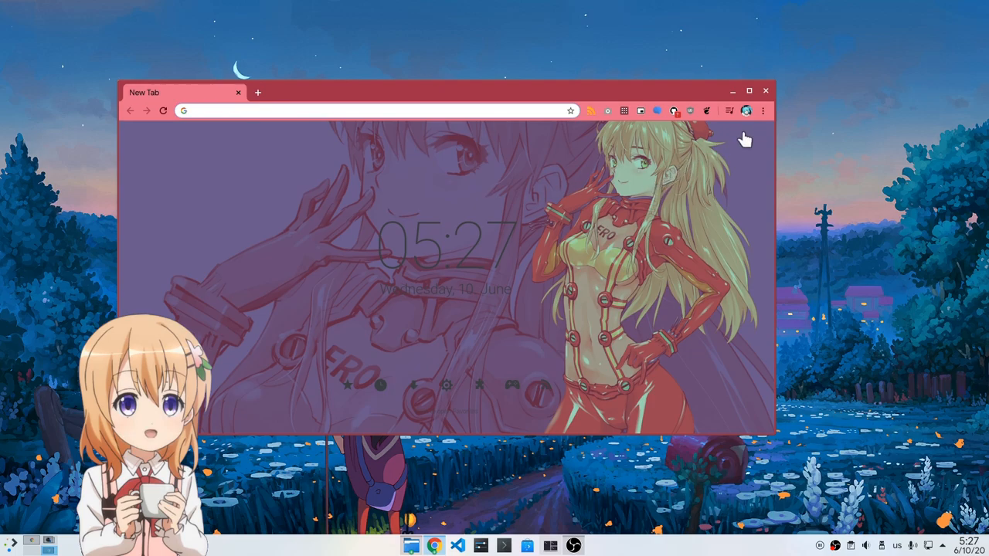
click(763, 110)
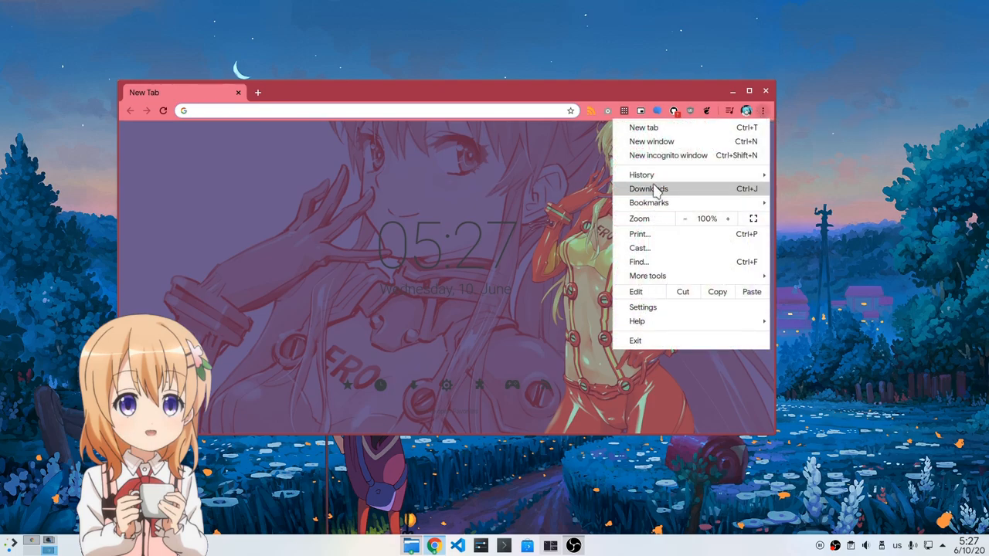
mouse_move(838, 213)
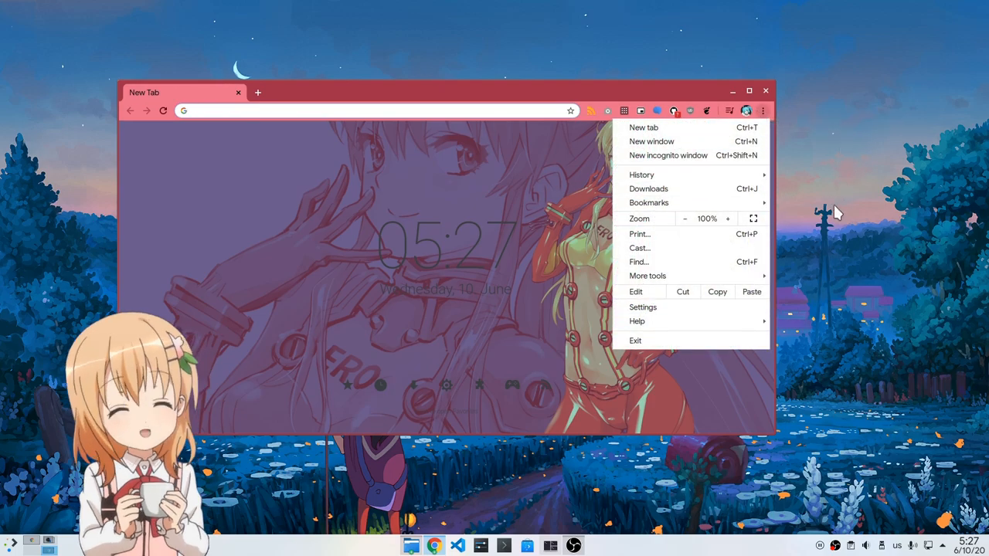